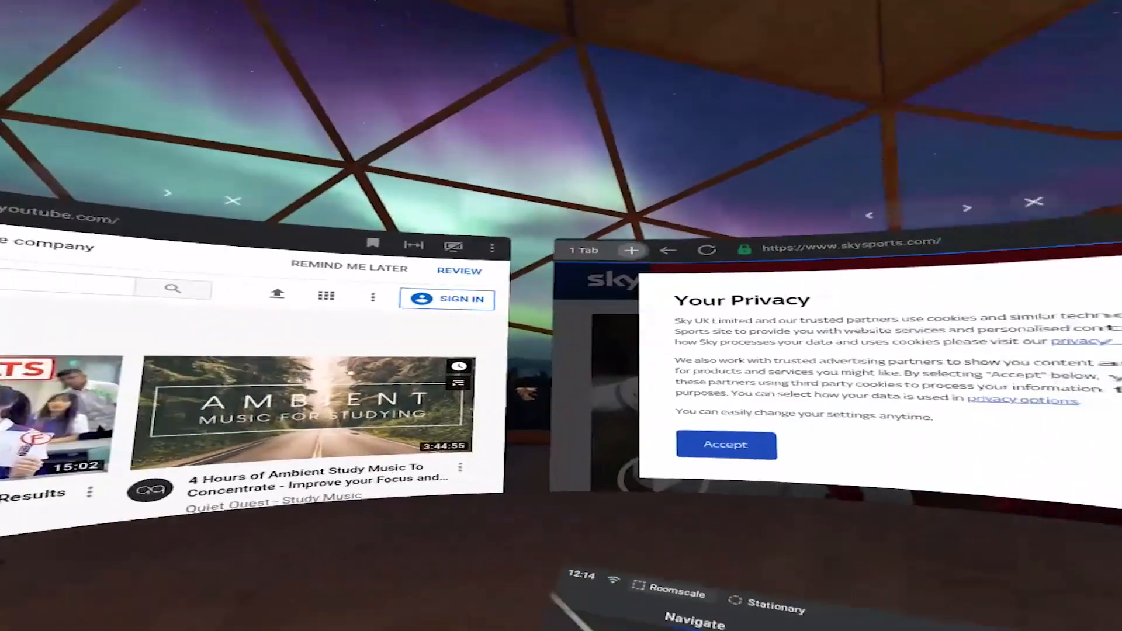
Step: Accept the 'Your Privacy' notice on the Sky Sports page
click(725, 444)
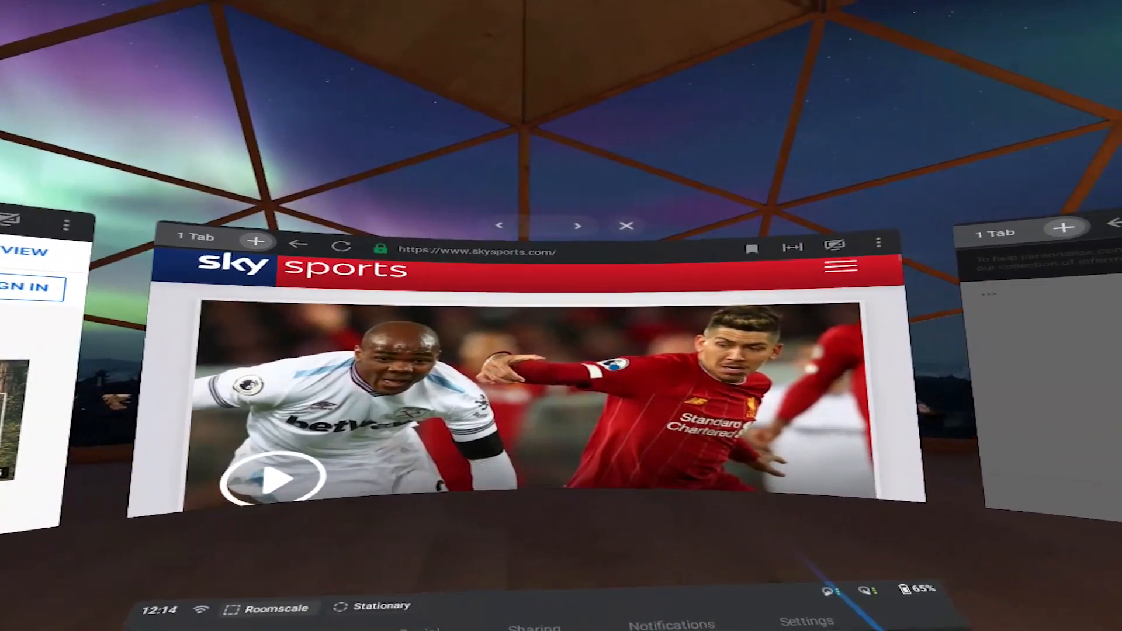